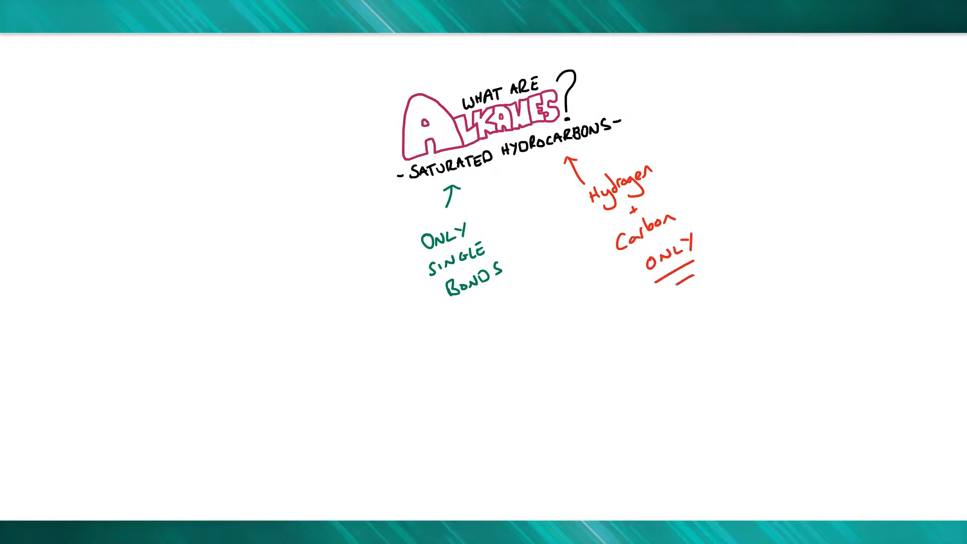
Handwrite an example alkane structure labelled 'only single bonds' and 'C + H'
{"action": "type", "text": "e.g"}
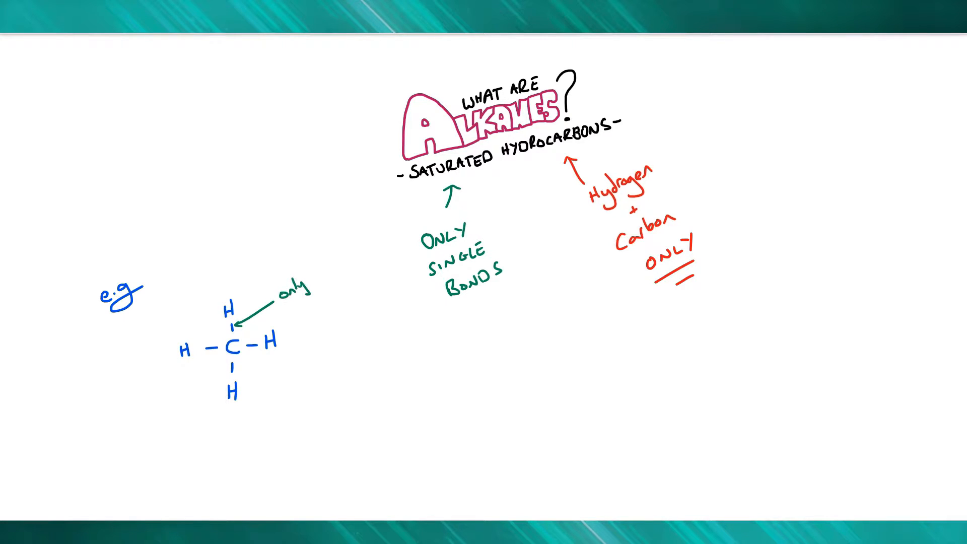
{"action": "type", "text": "single bonds"}
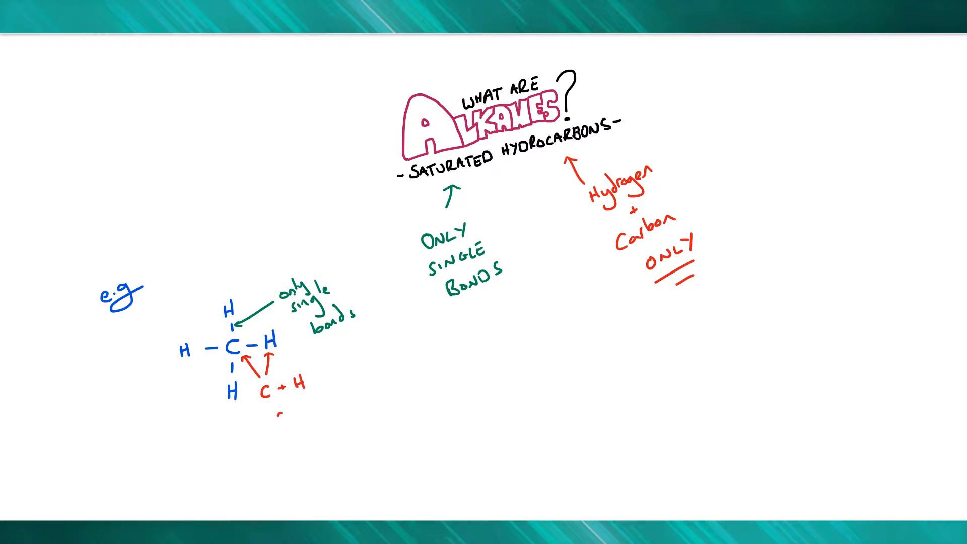
{"action": "type", "text": "only"}
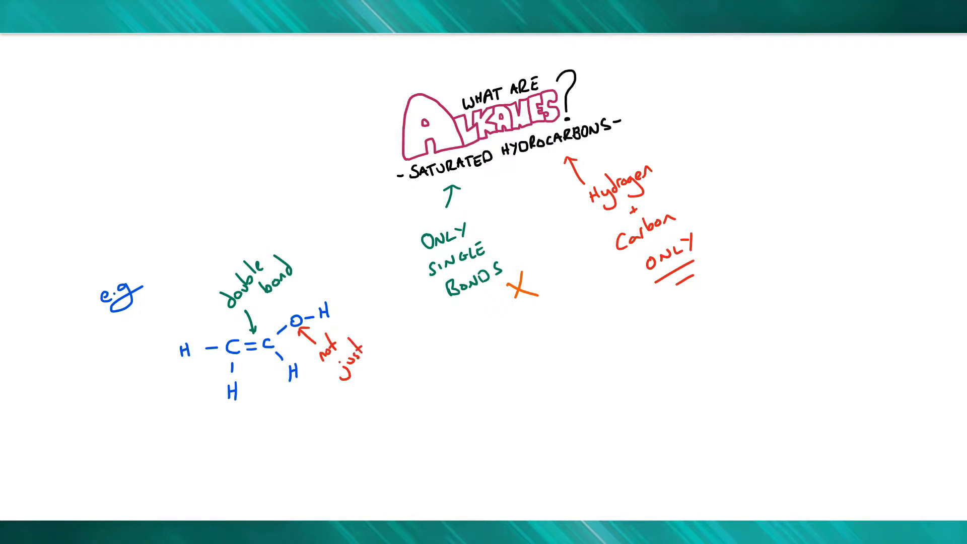
{"action": "type", "text": "C+H"}
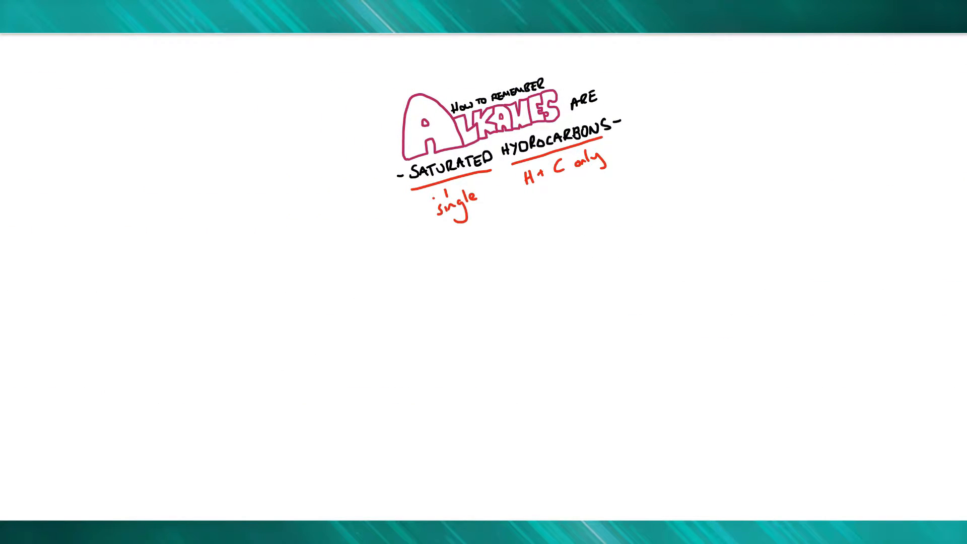
Handwrite 'Alkanes are all the s...' linking ALKANES to SAME on the remember slide
{"action": "type", "text": "Alkn"}
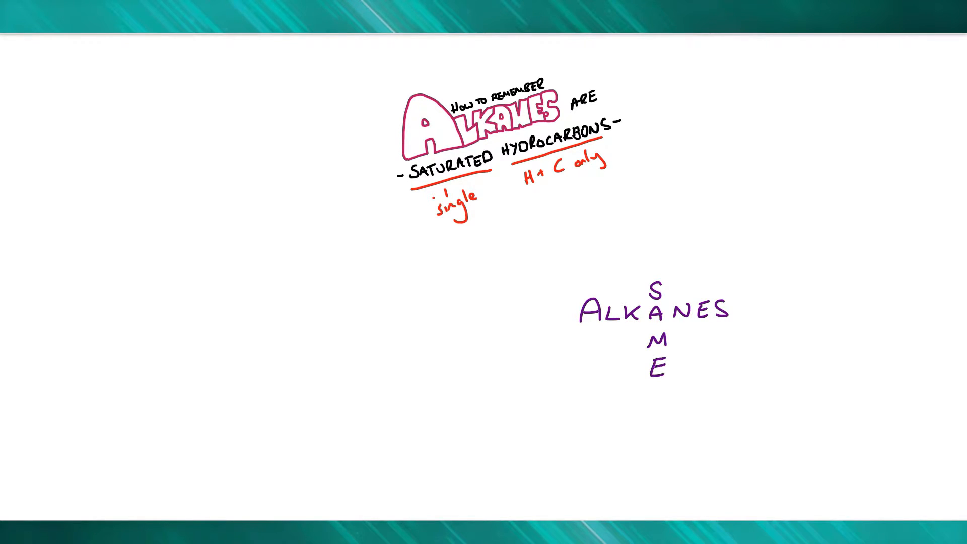
{"action": "type", "text": "Alkanes"}
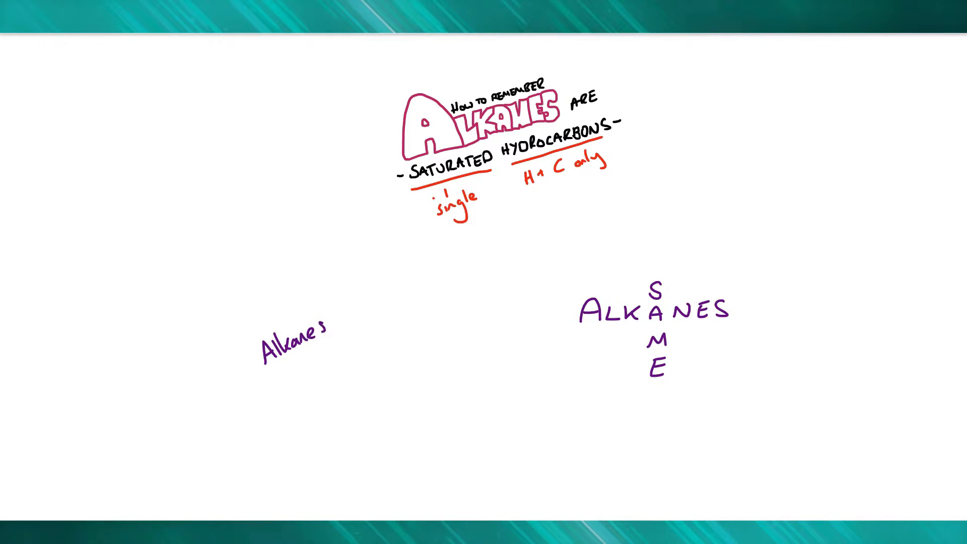
{"action": "type", "text": "are all the s"}
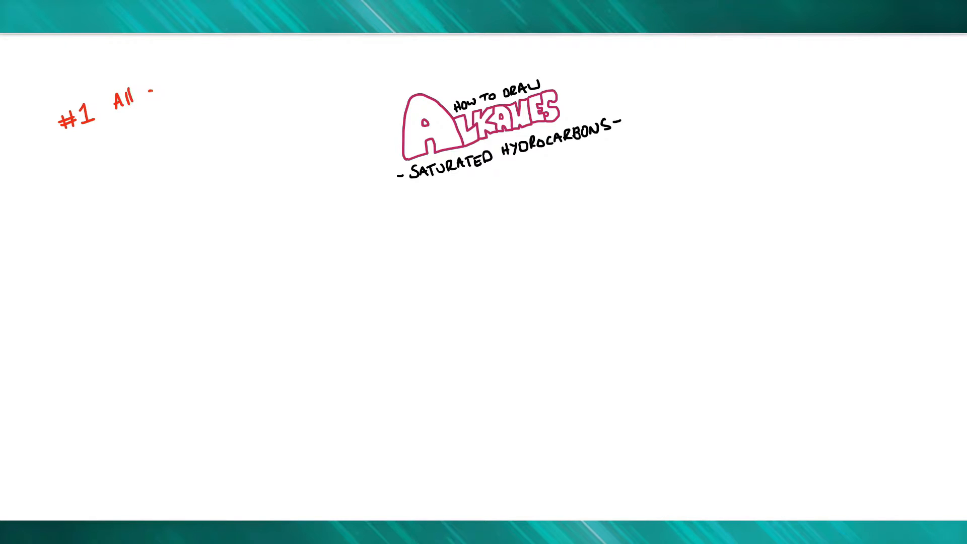
Write 'All carbons make 4 bonds' and the mnemonic with ethane, numbering carbons 1 and 3
{"action": "type", "text": "carbons mak"}
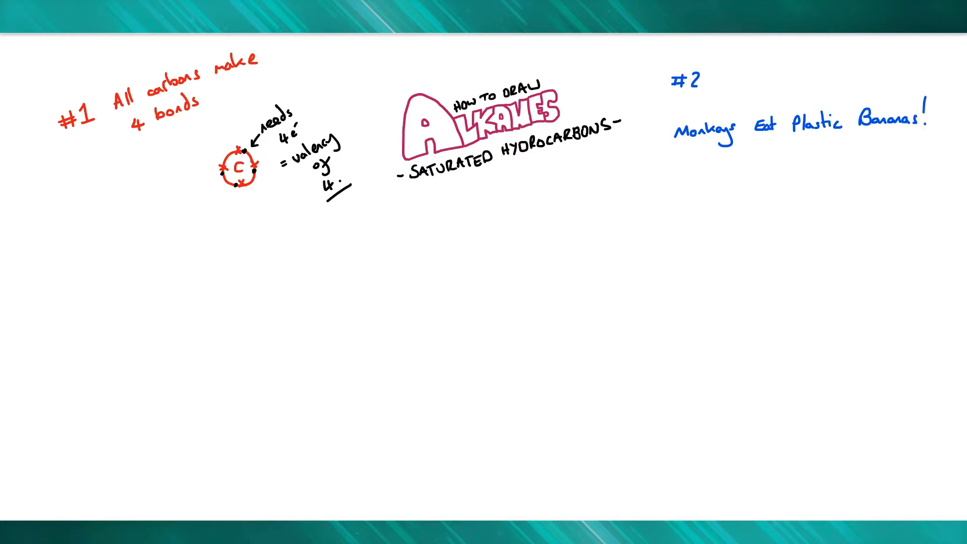
{"action": "type", "text": "ethane"}
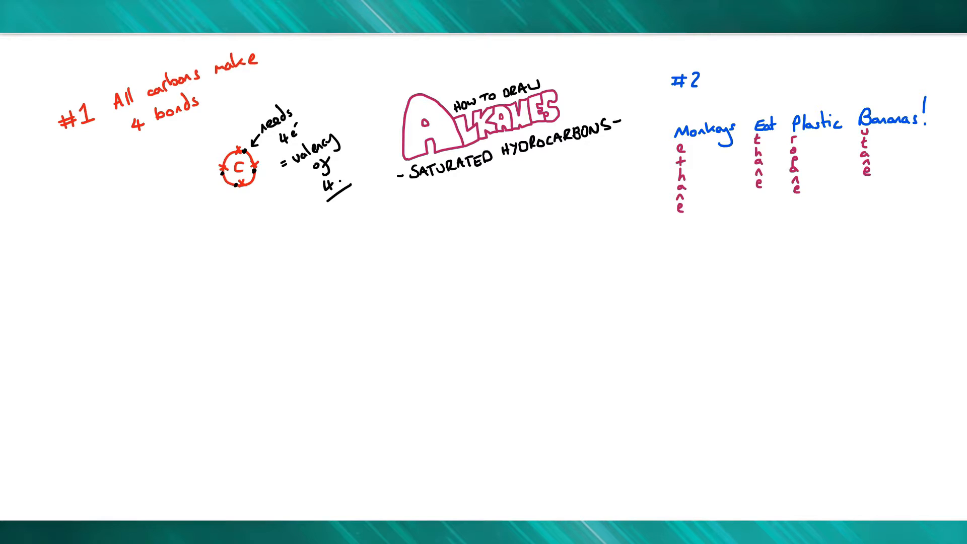
{"action": "type", "text": "1"}
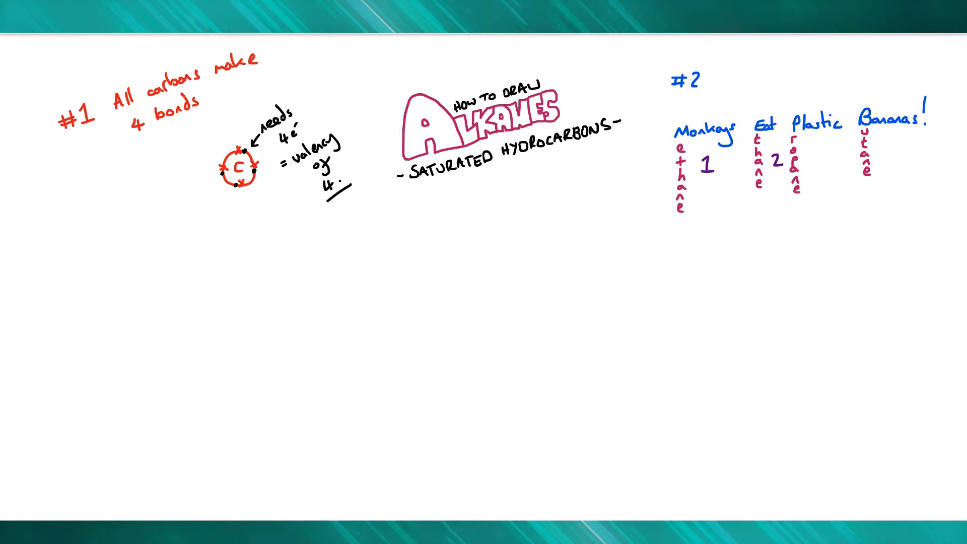
{"action": "type", "text": "3"}
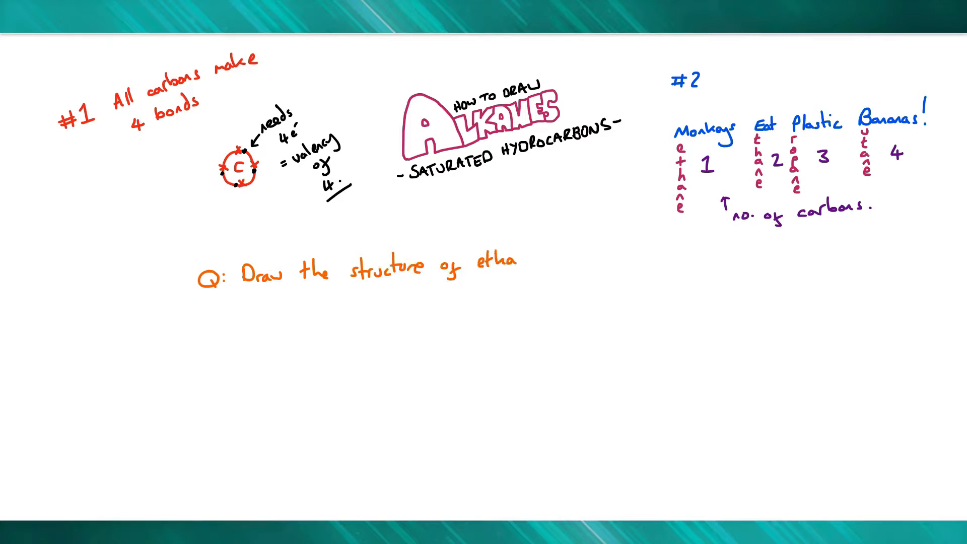
Finish writing the question 'Draw the structure of ethane.'
{"action": "type", "text": "ne."}
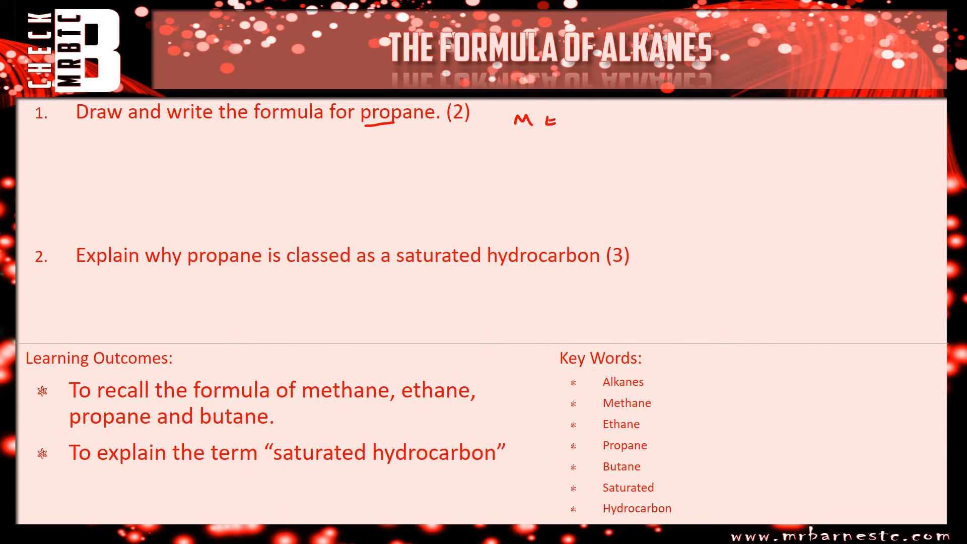
Write 'M E P B', propane's single-bonded structure and formula C3H8 with (1) marks
{"action": "type", "text": "P B = 3 C'"}
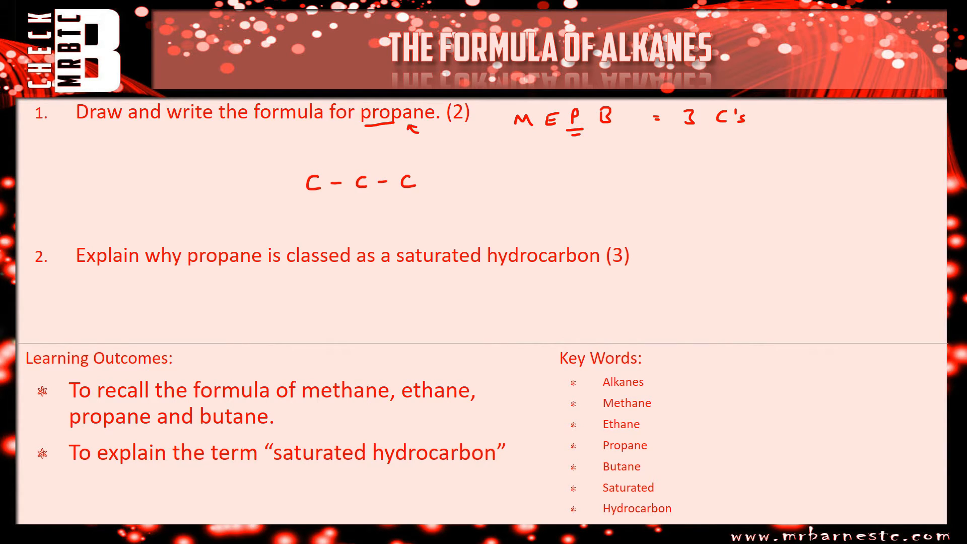
{"action": "type", "text": "single bonds"}
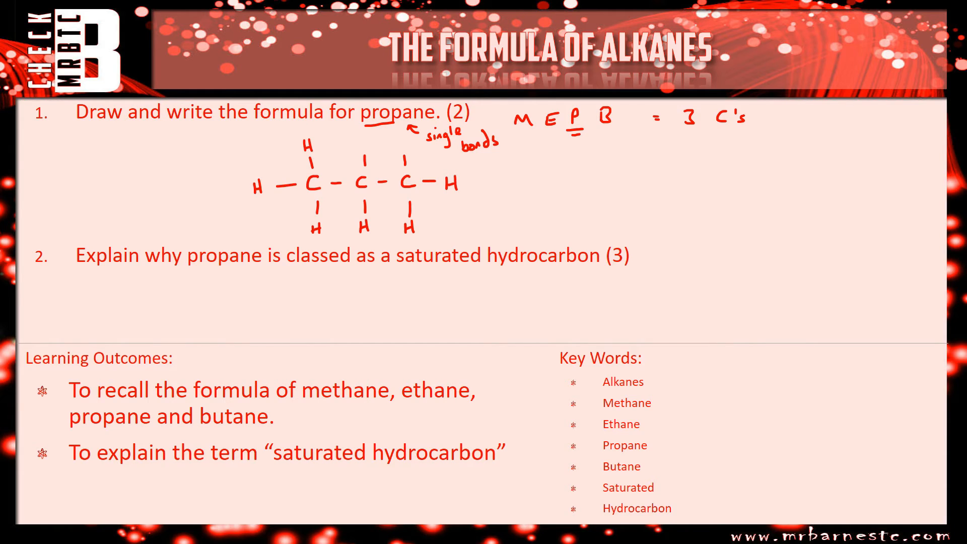
{"action": "left_click", "coordinate": [382, 145]}
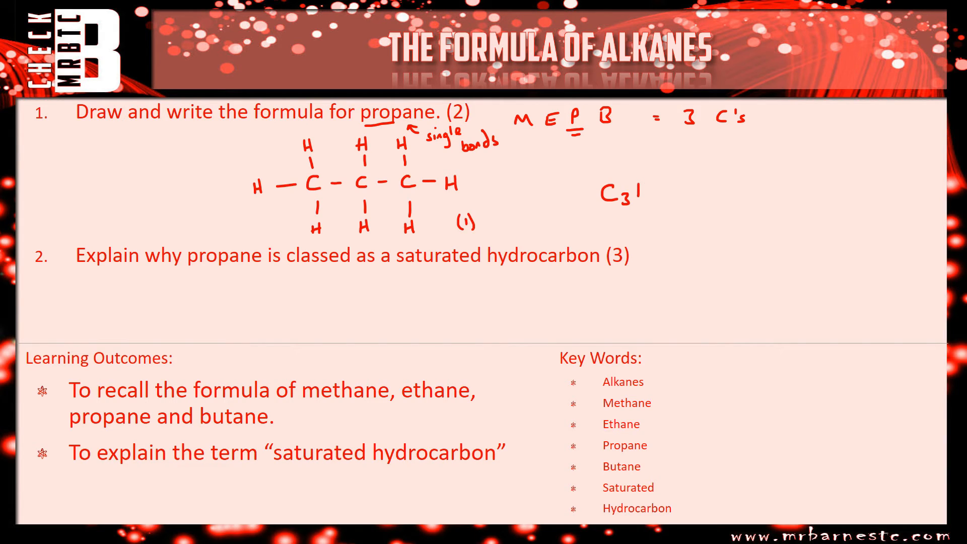
{"action": "type", "text": "H8"}
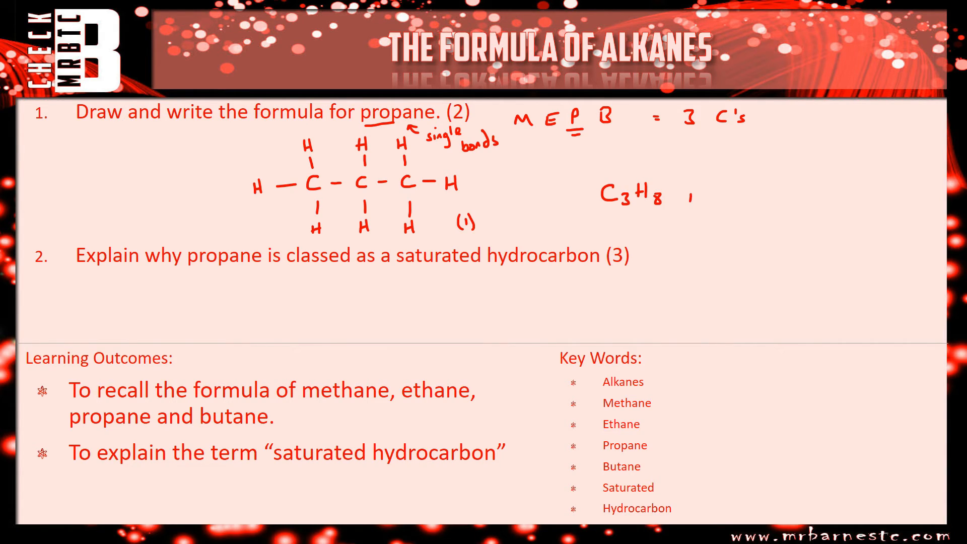
{"action": "left_click", "coordinate": [685, 196]}
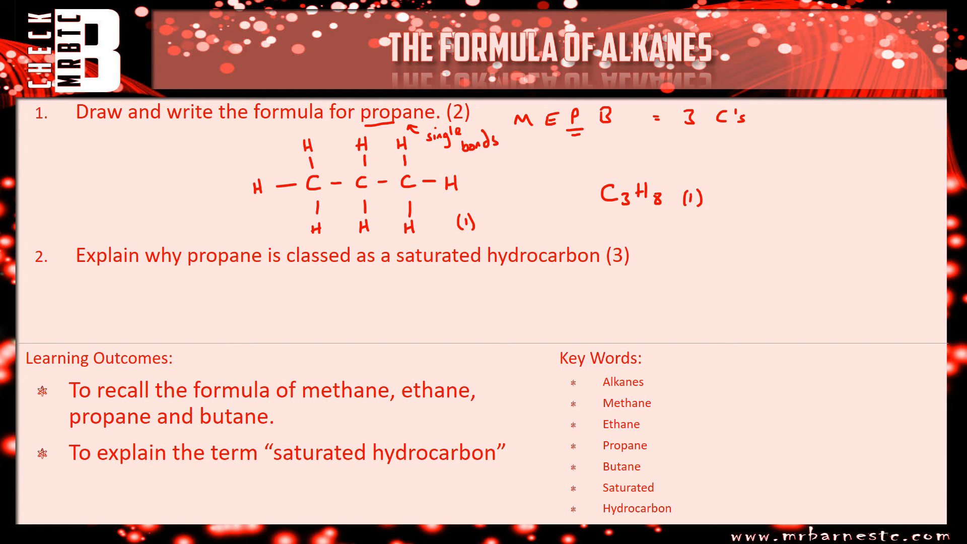